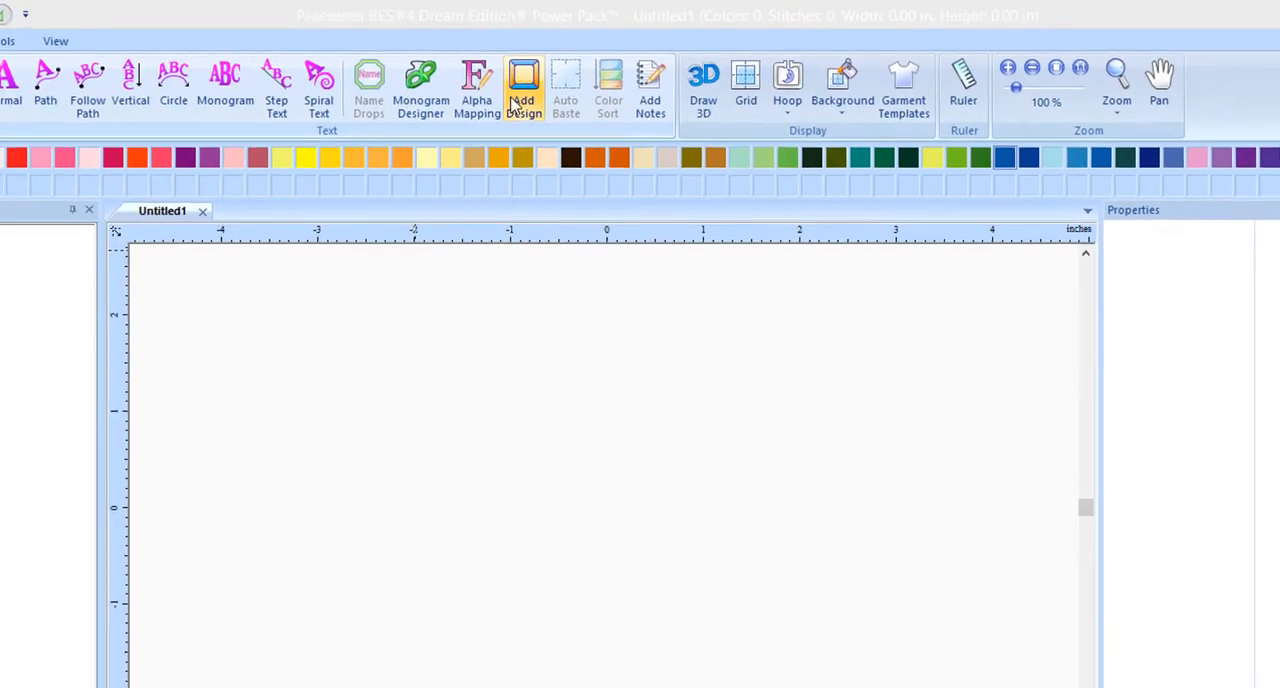
Browse the Appliqué Shapes folder in Add Design to find the pumpkin shape
click(523, 82)
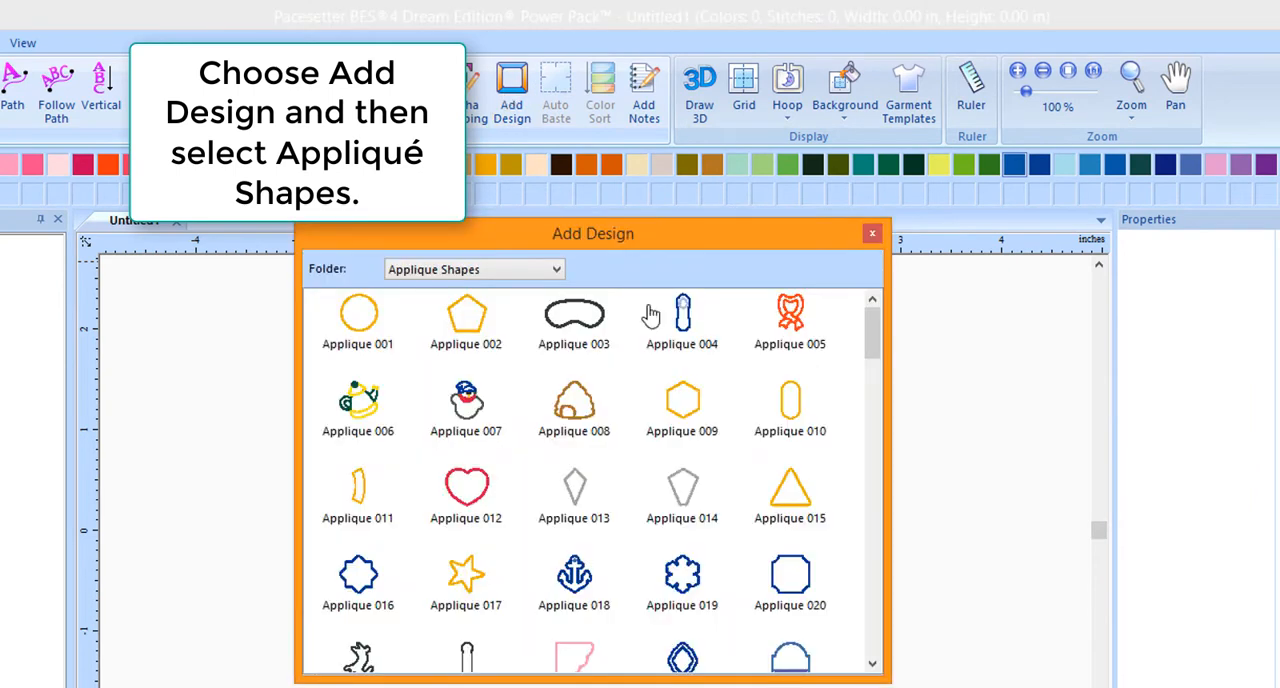
drag(867, 340, 867, 420)
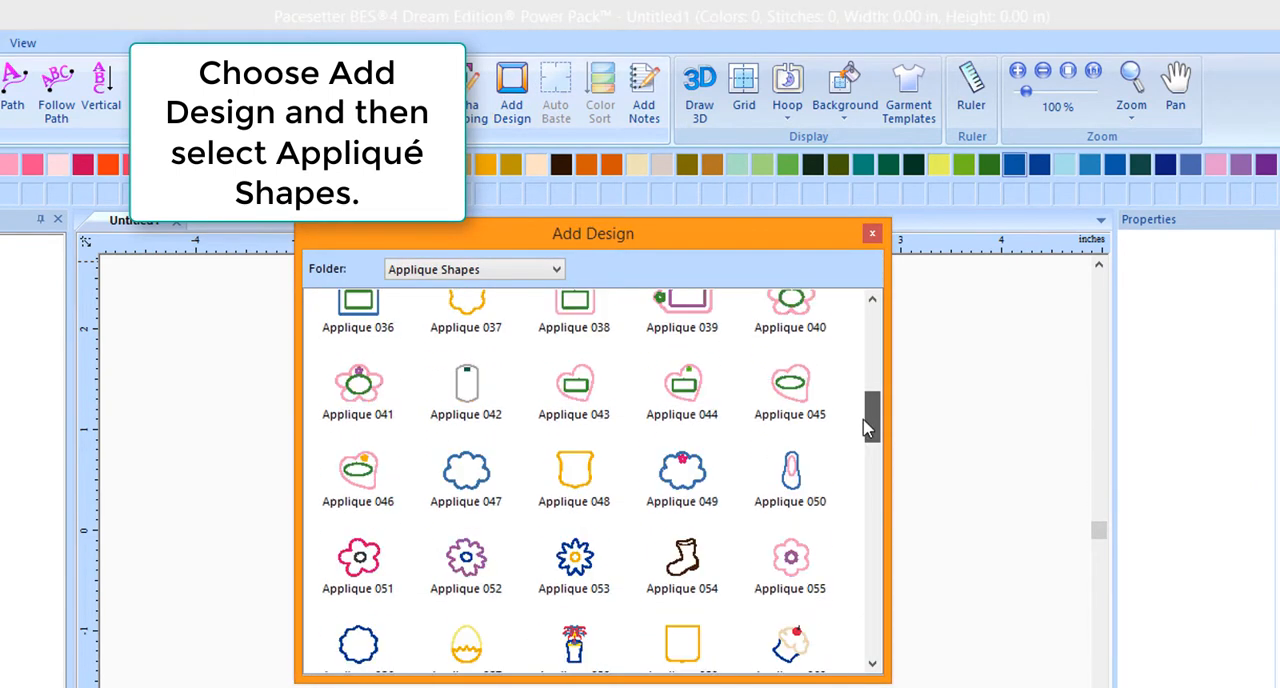
scroll(down, 3)
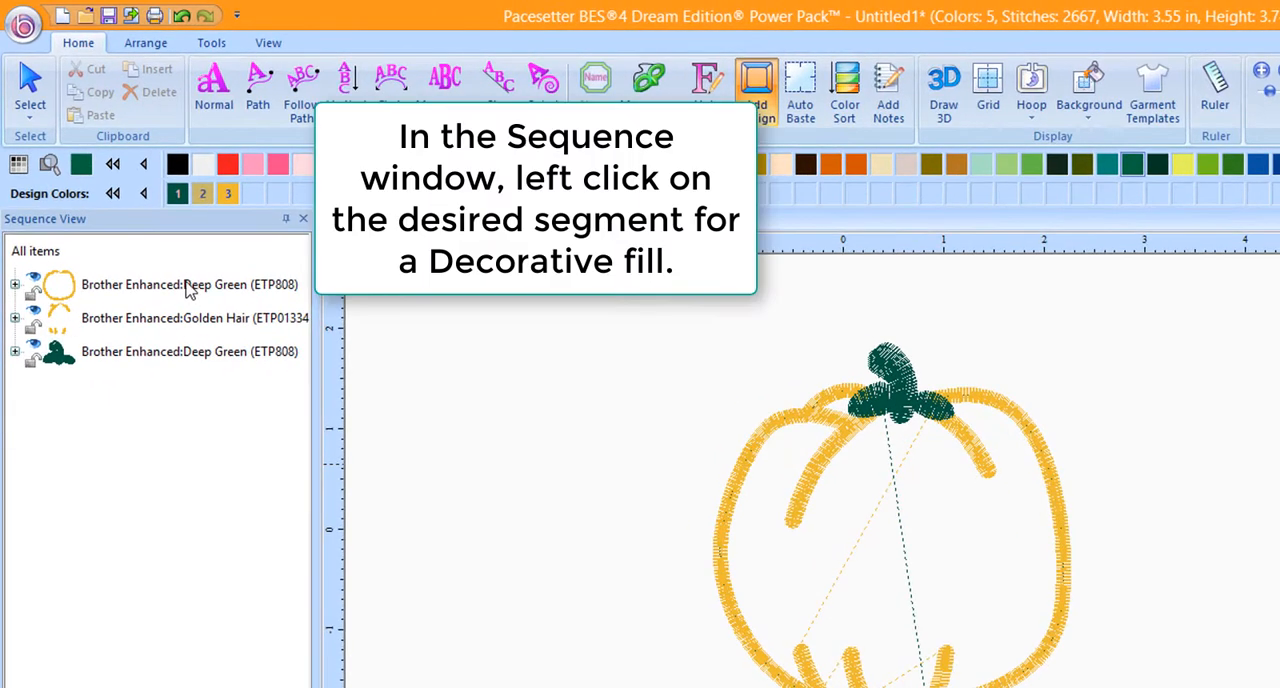
Convert the pumpkin's Deep Green outline item into a decorative fill
click(190, 284)
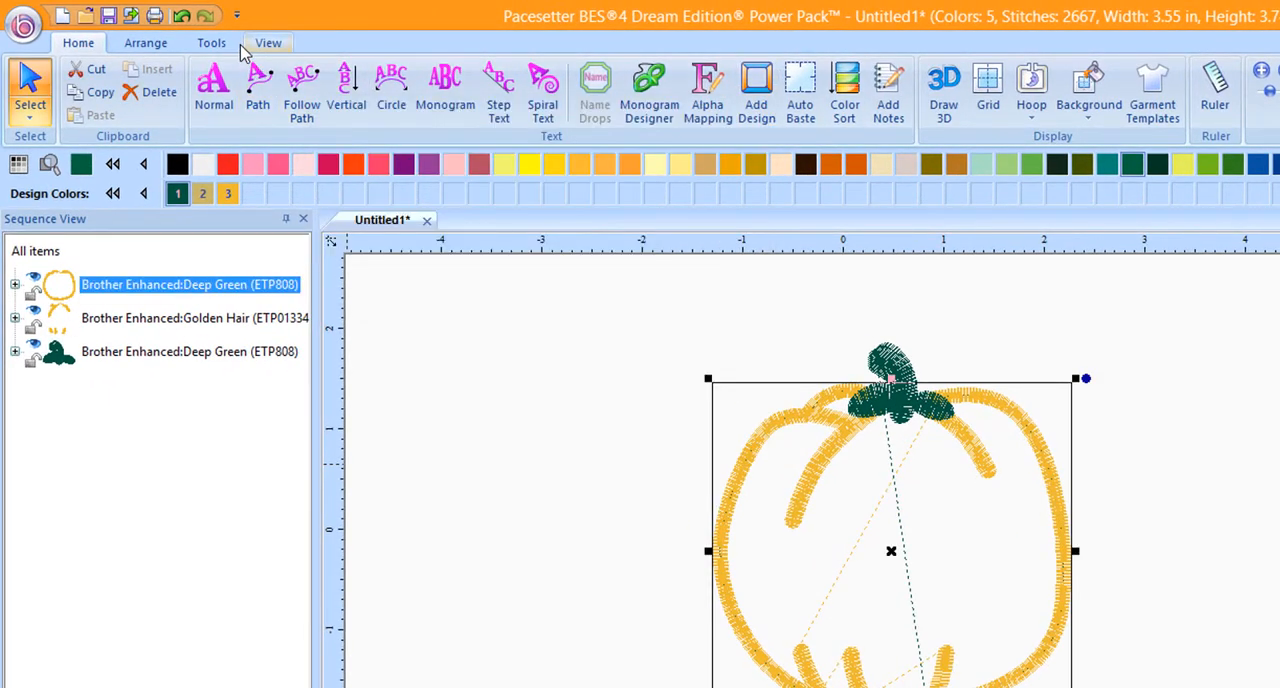
click(211, 42)
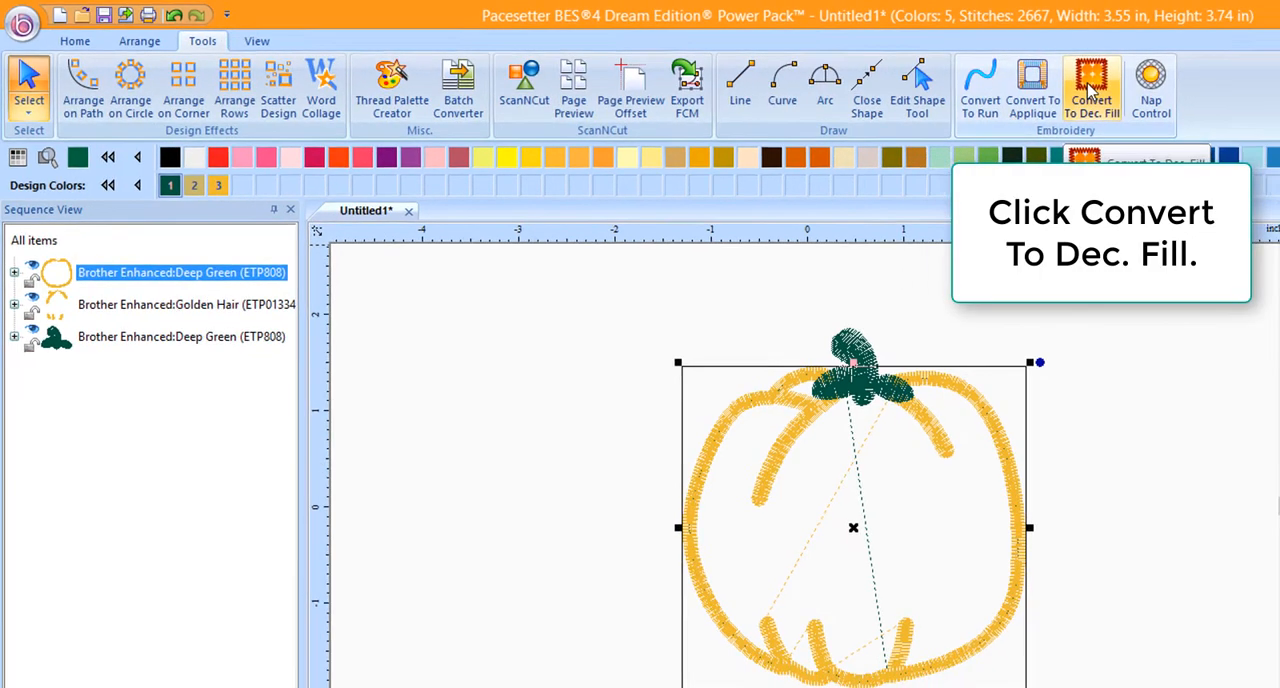
click(1091, 85)
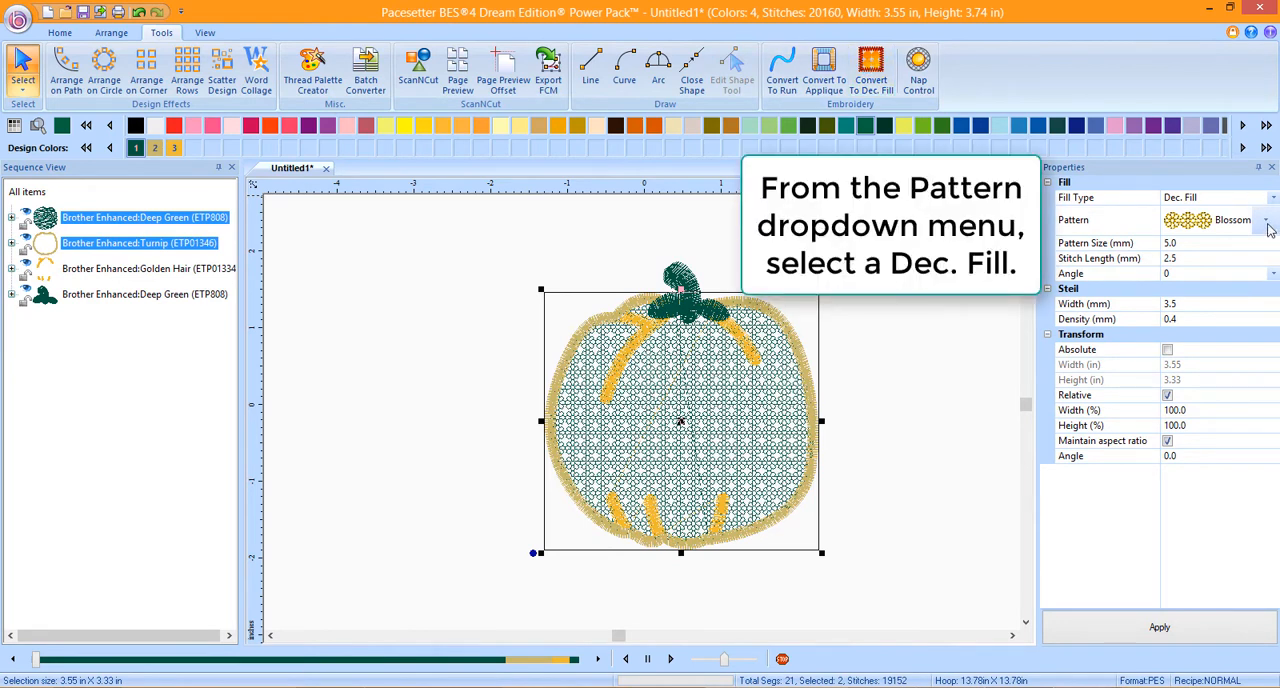
Change the pumpkin fill pattern to Ladybugs, trying Diamonds first
click(1265, 220)
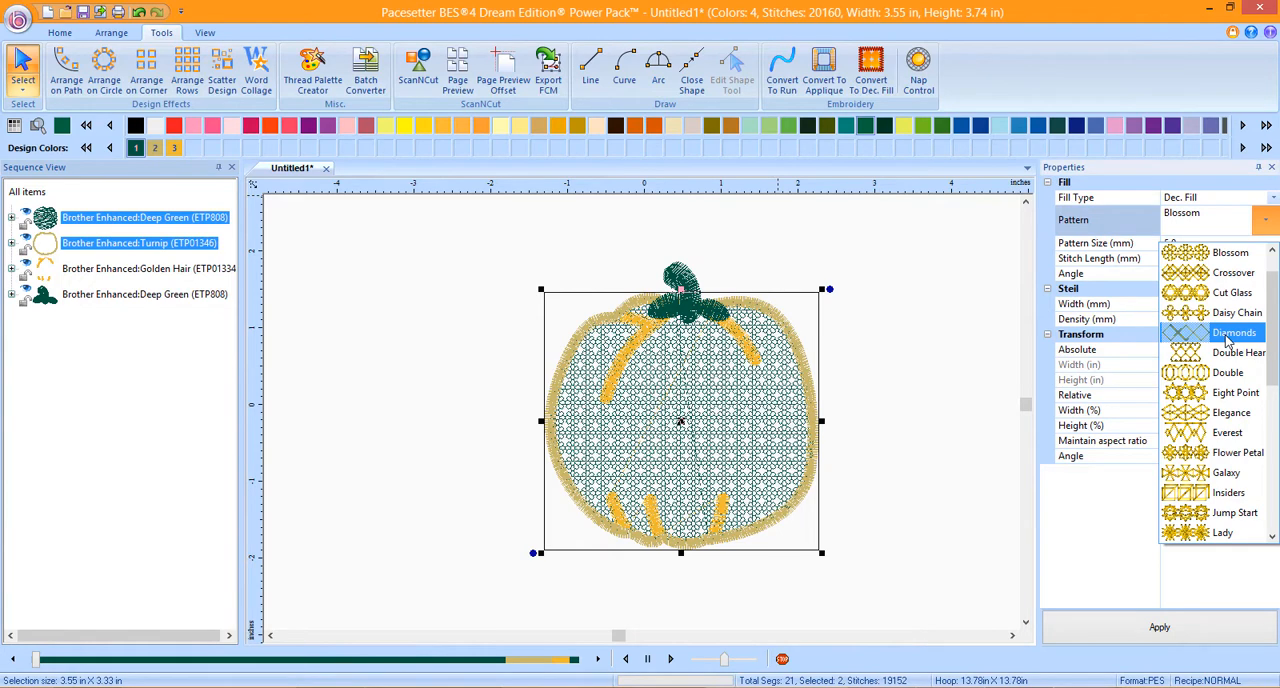
click(1234, 332)
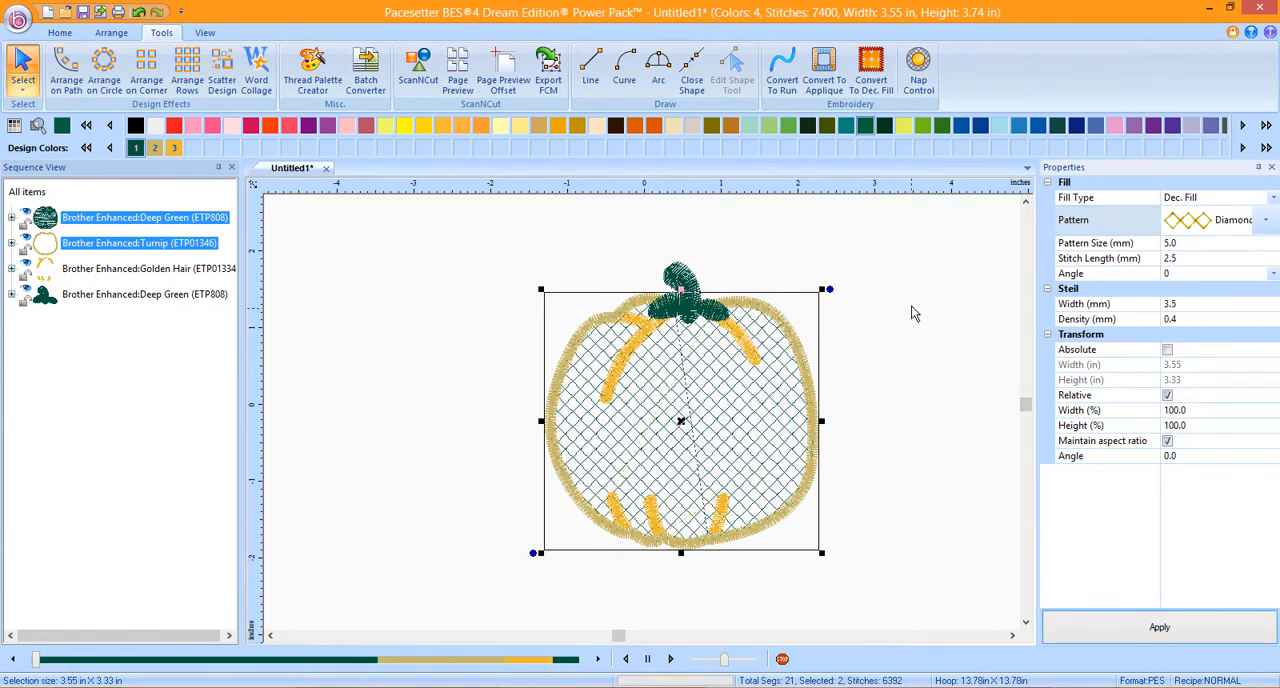
click(1264, 220)
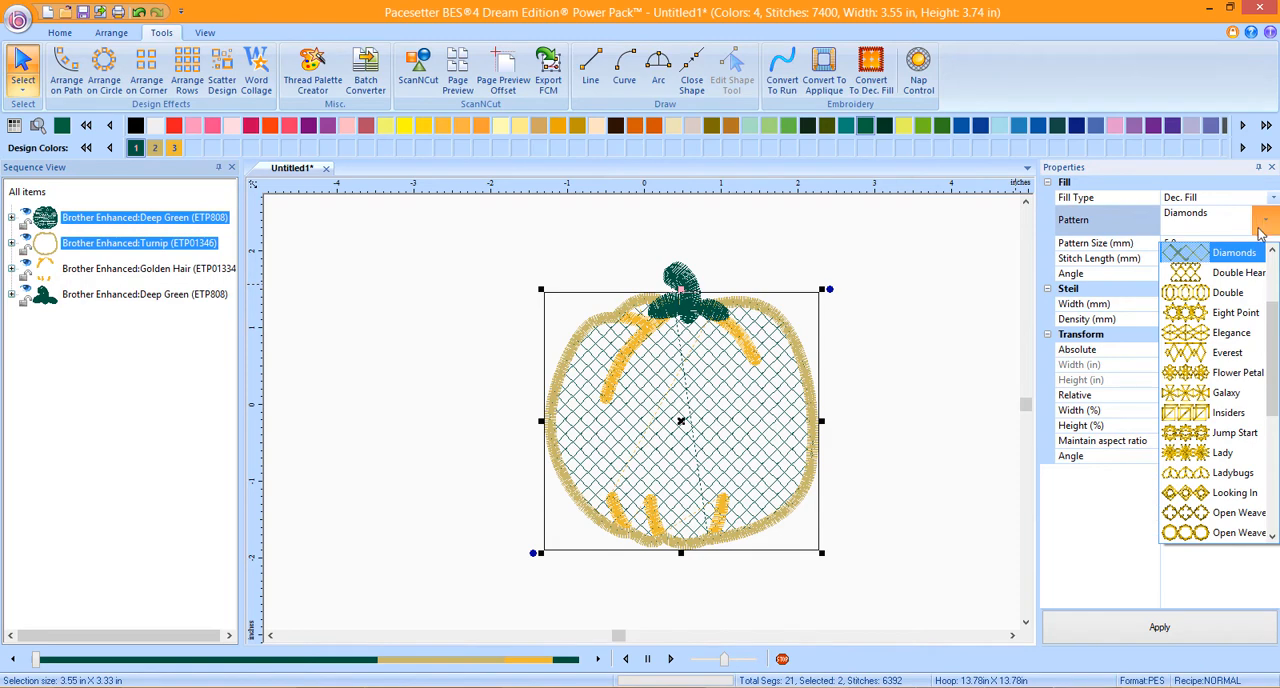
click(1233, 251)
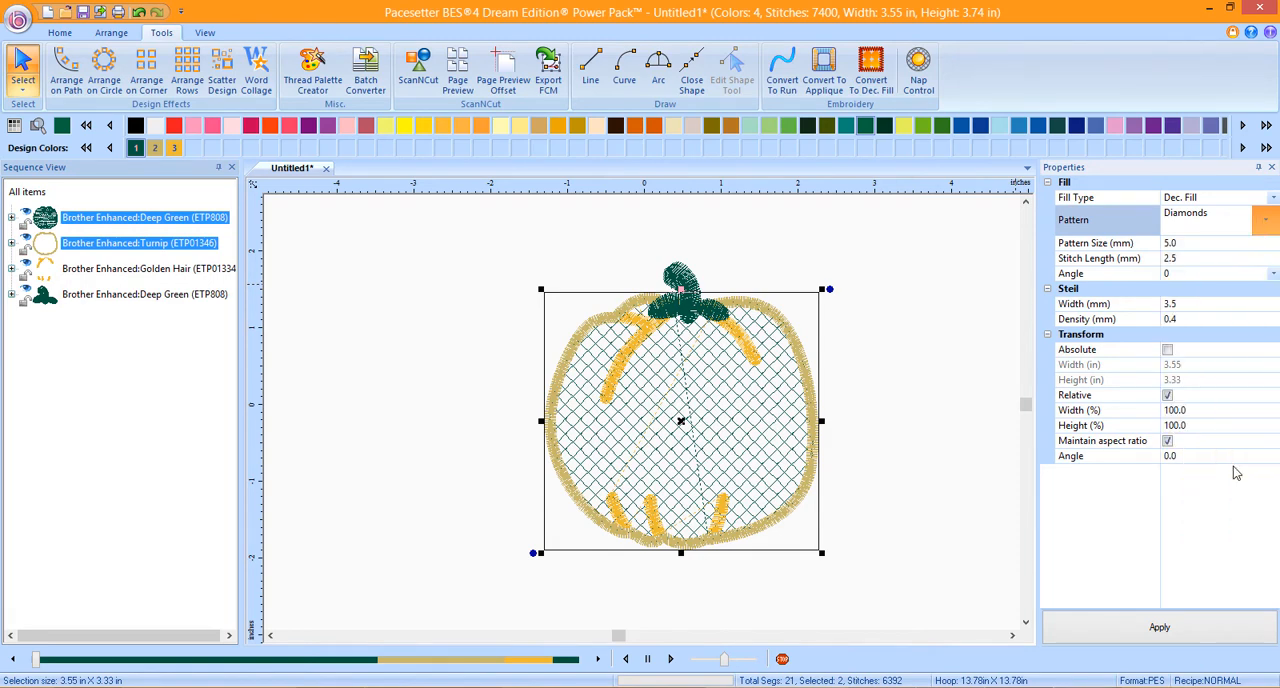
Rotate the Ladybugs fill pattern to a 135 degree angle
click(1220, 219)
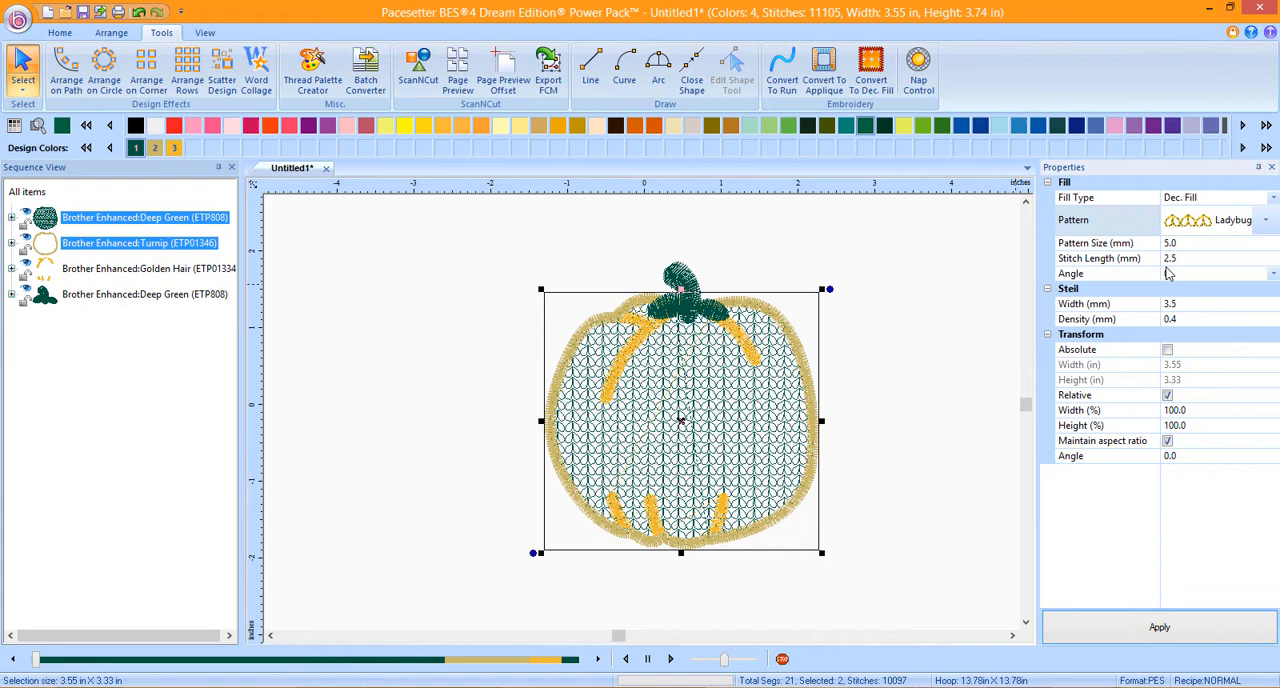
click(1271, 273)
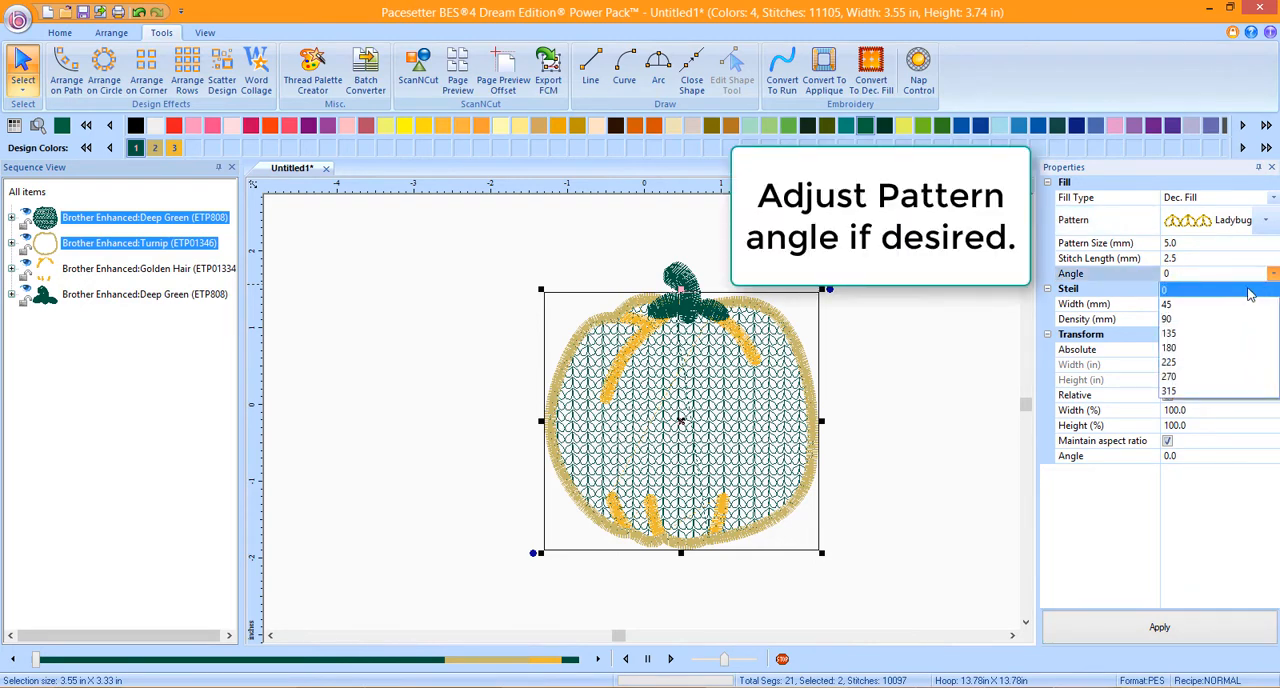
click(1169, 333)
text(10)
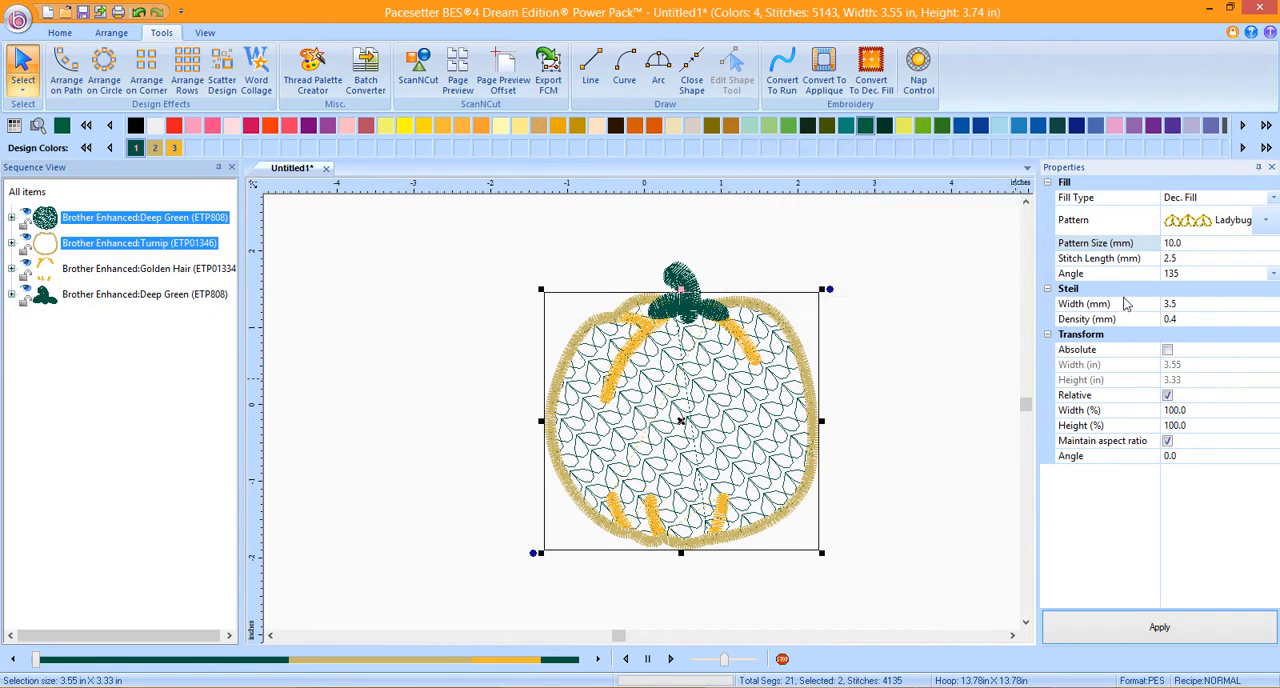
mouse_move(358, 203)
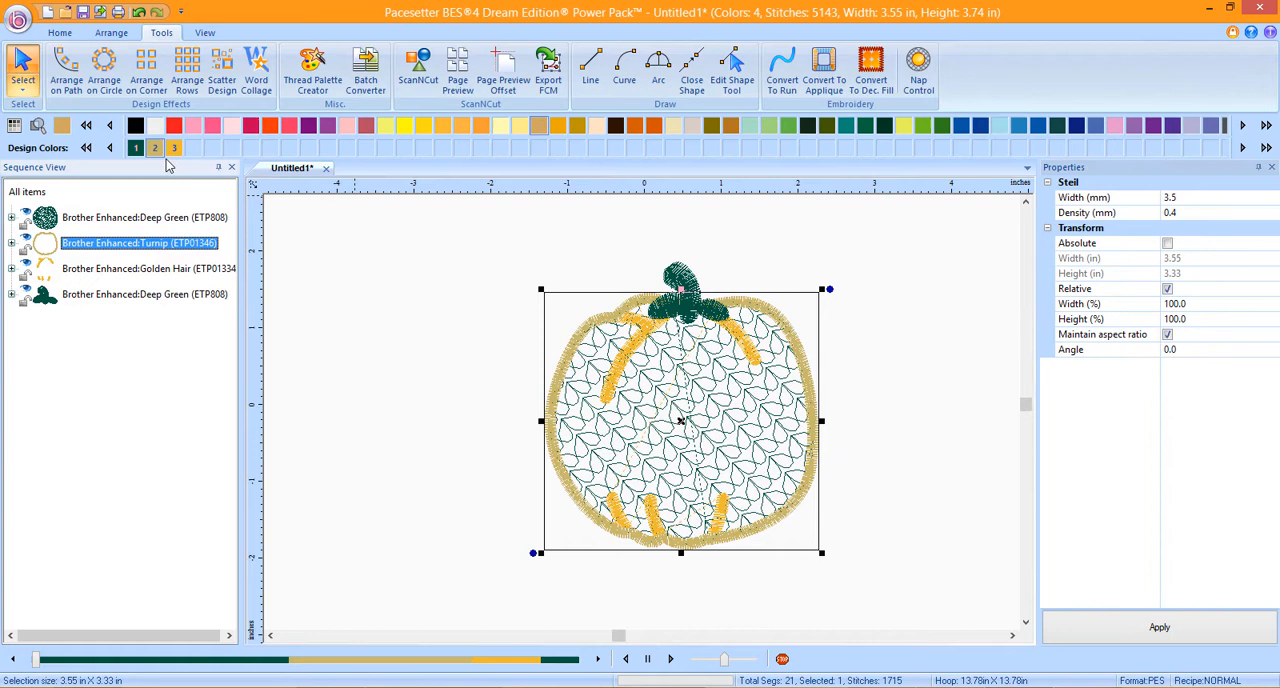
Colour the pumpkin outline Golden Hair and reselect the pumpkin piece from Home
click(154, 147)
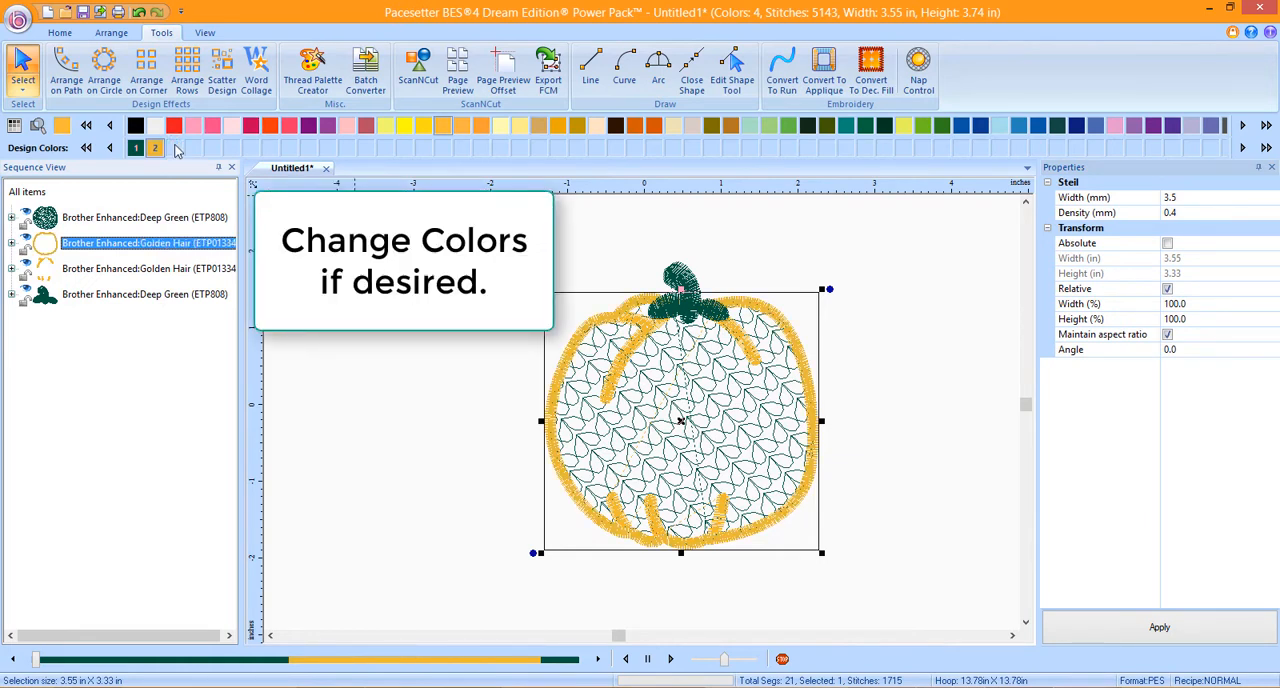
click(59, 33)
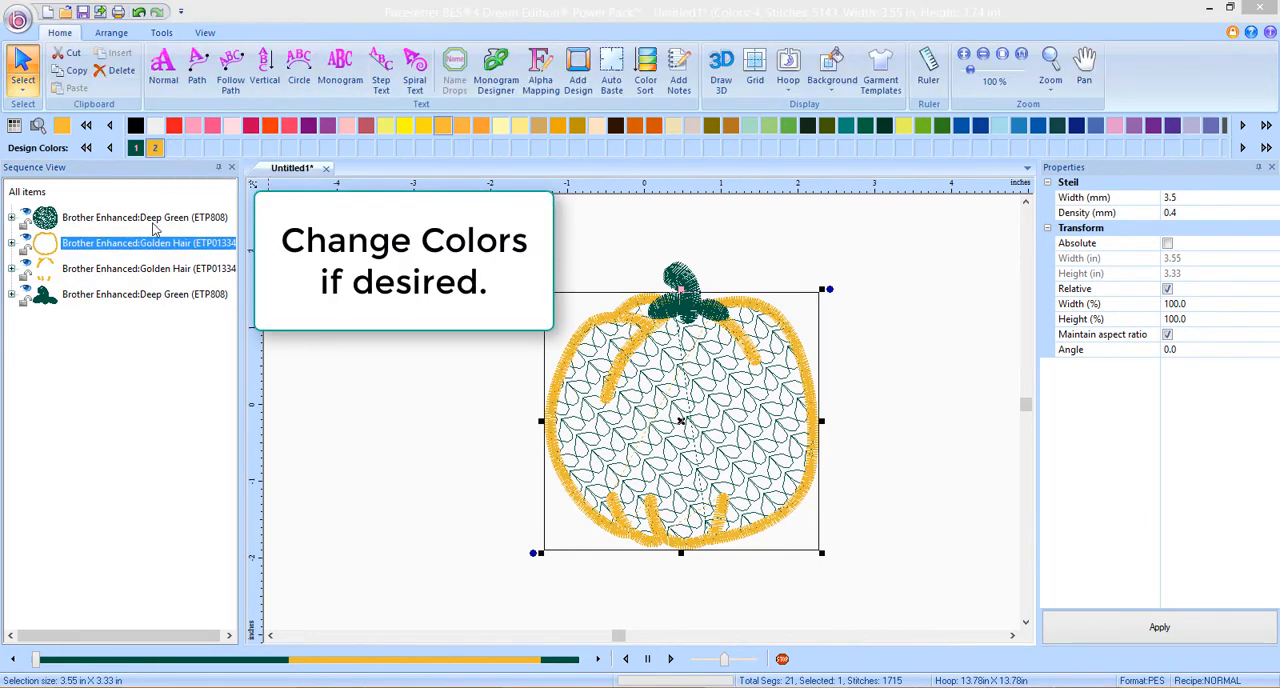
click(154, 147)
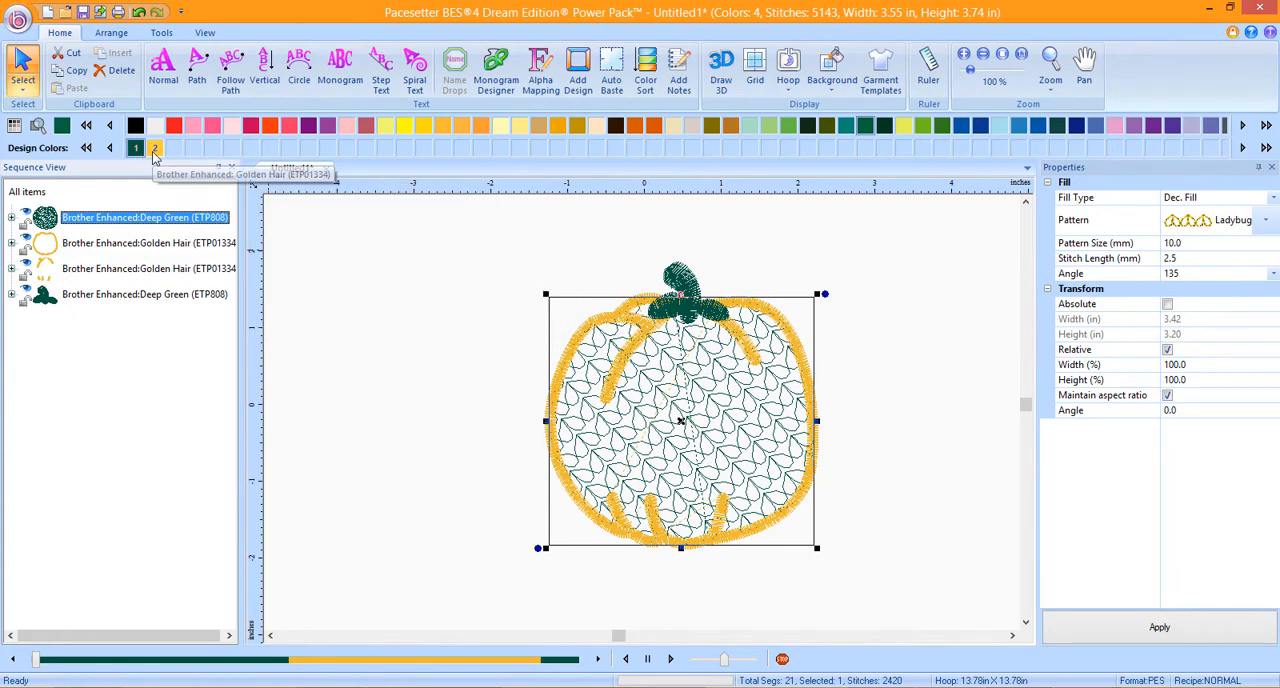
click(154, 148)
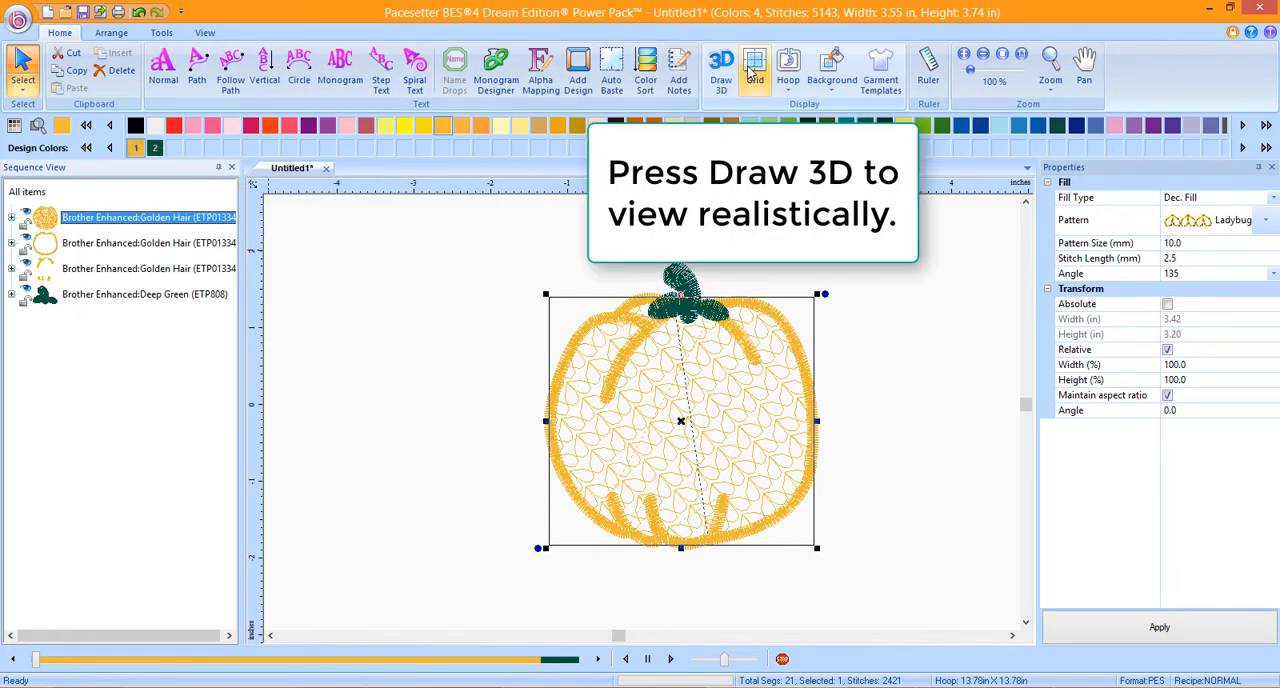
Render the golden pumpkin with its green stem as realistic 3D stitches
click(721, 65)
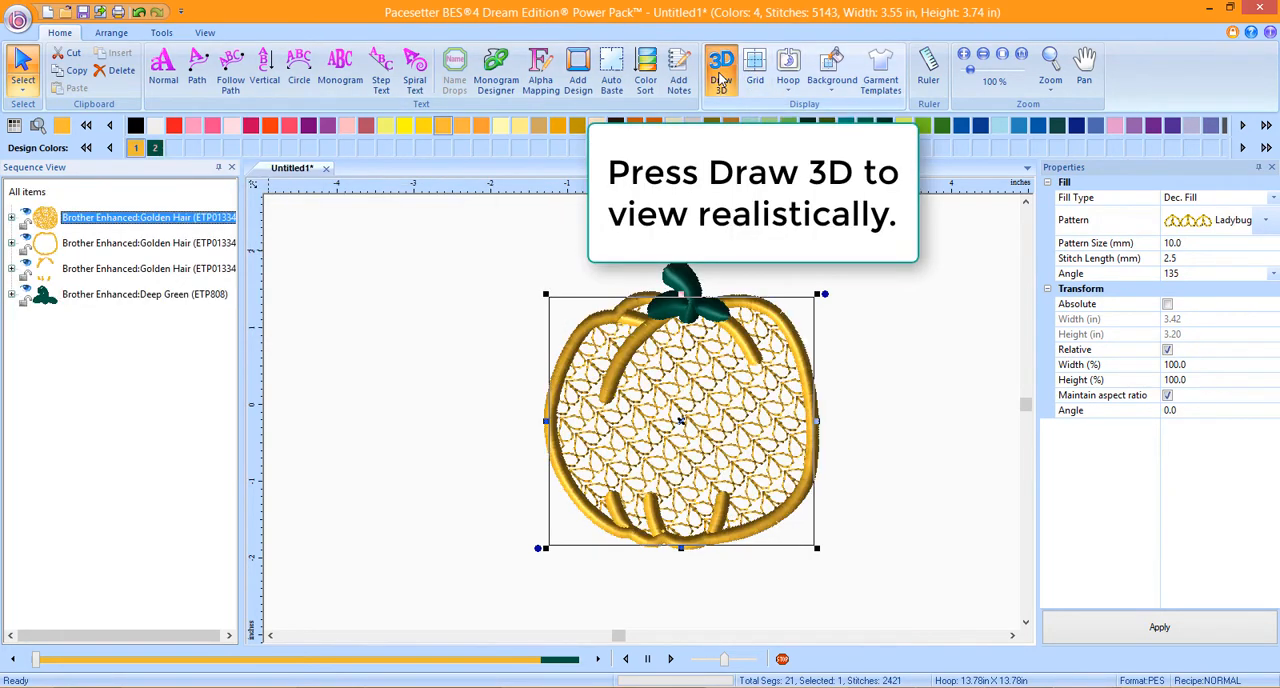
click(721, 65)
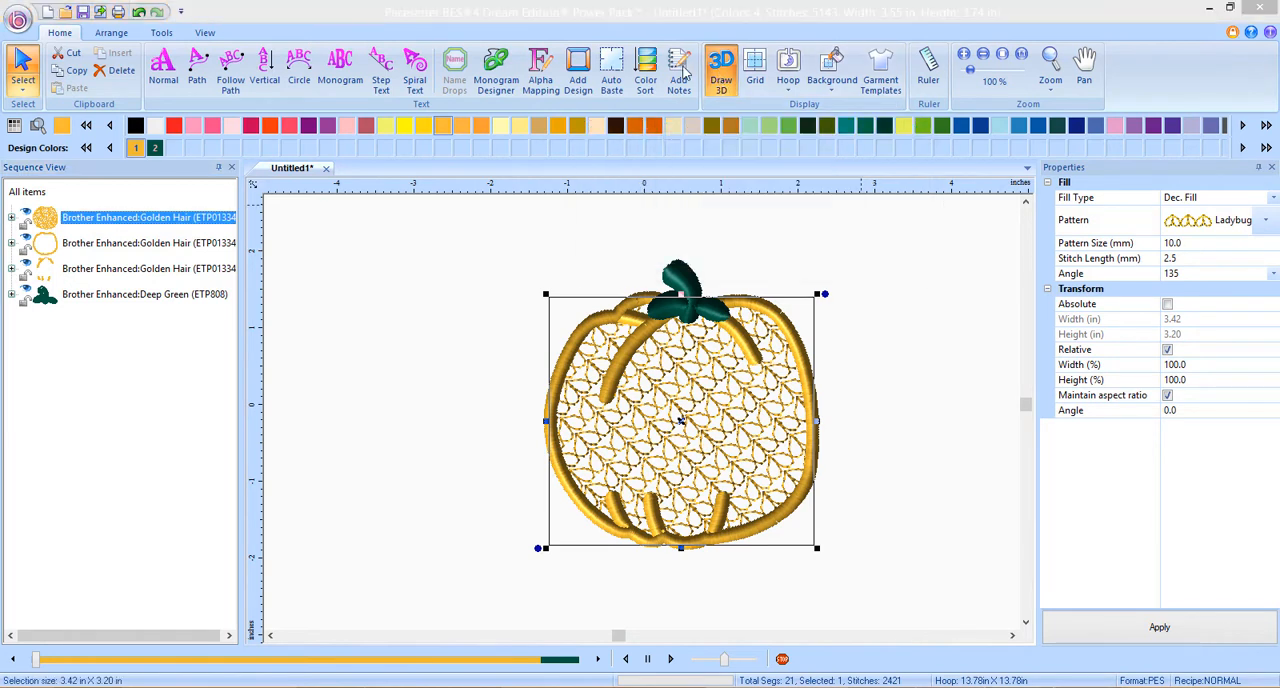
click(46, 11)
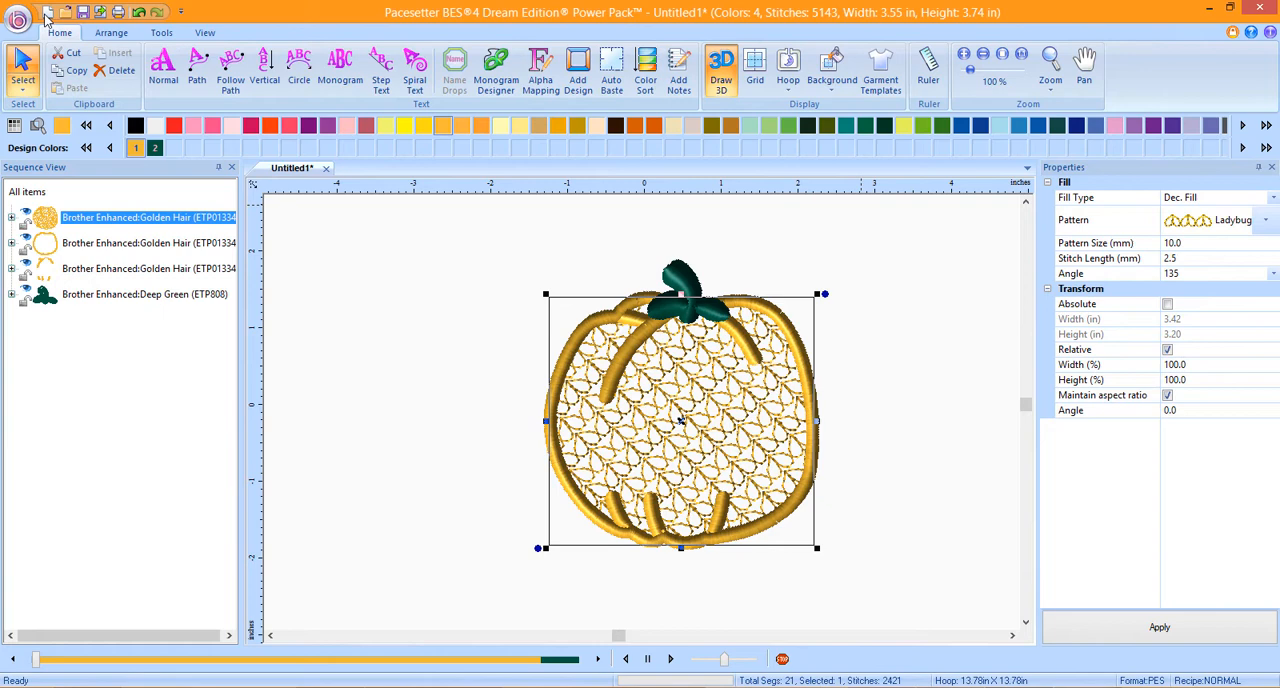
Start a new design and import sewing machine.svg
click(18, 12)
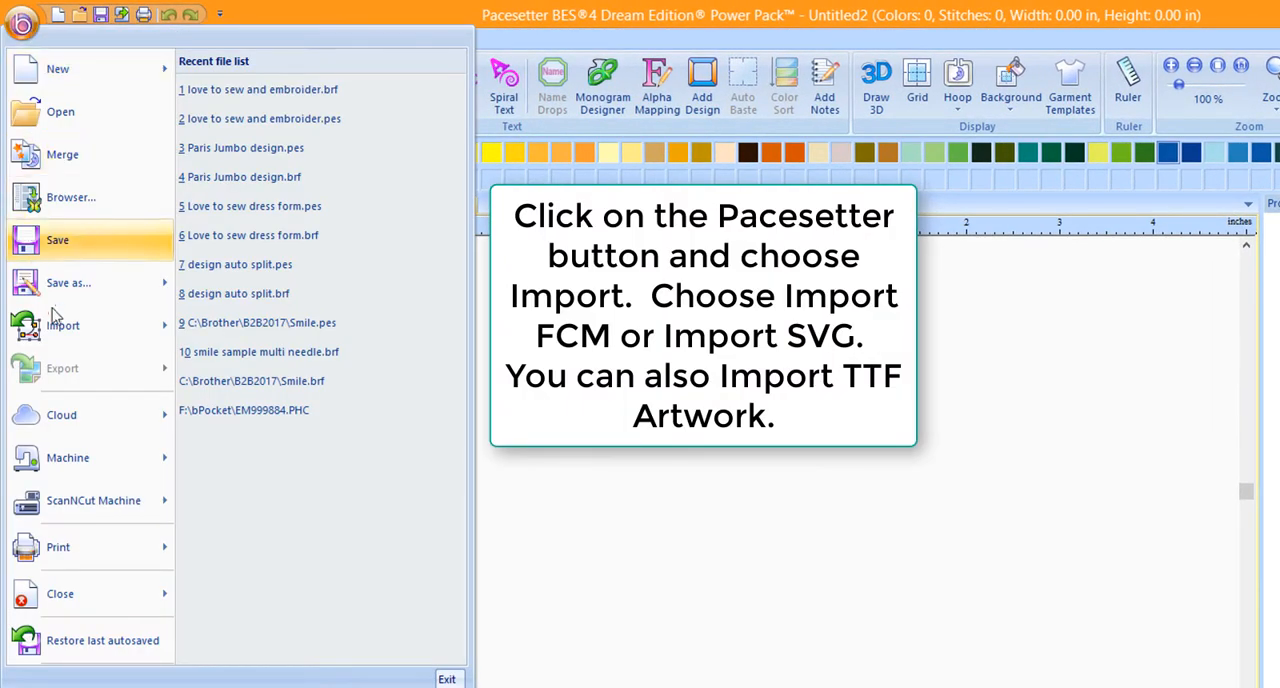
click(63, 325)
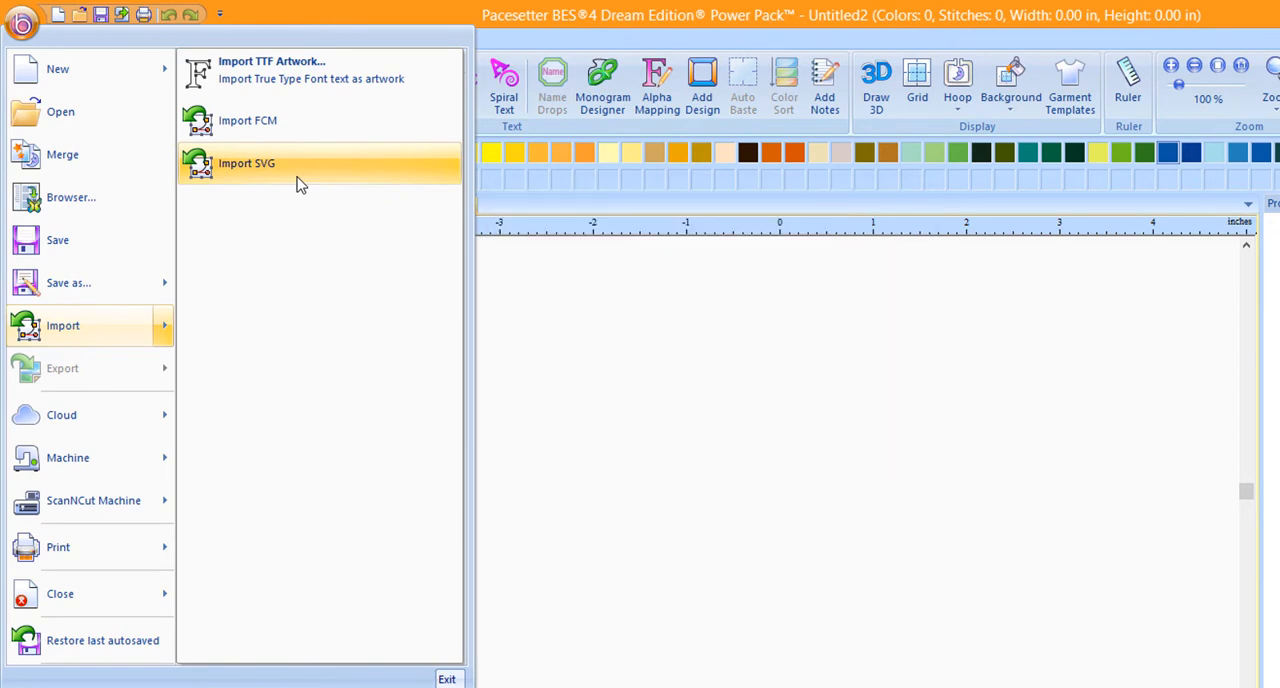
click(246, 163)
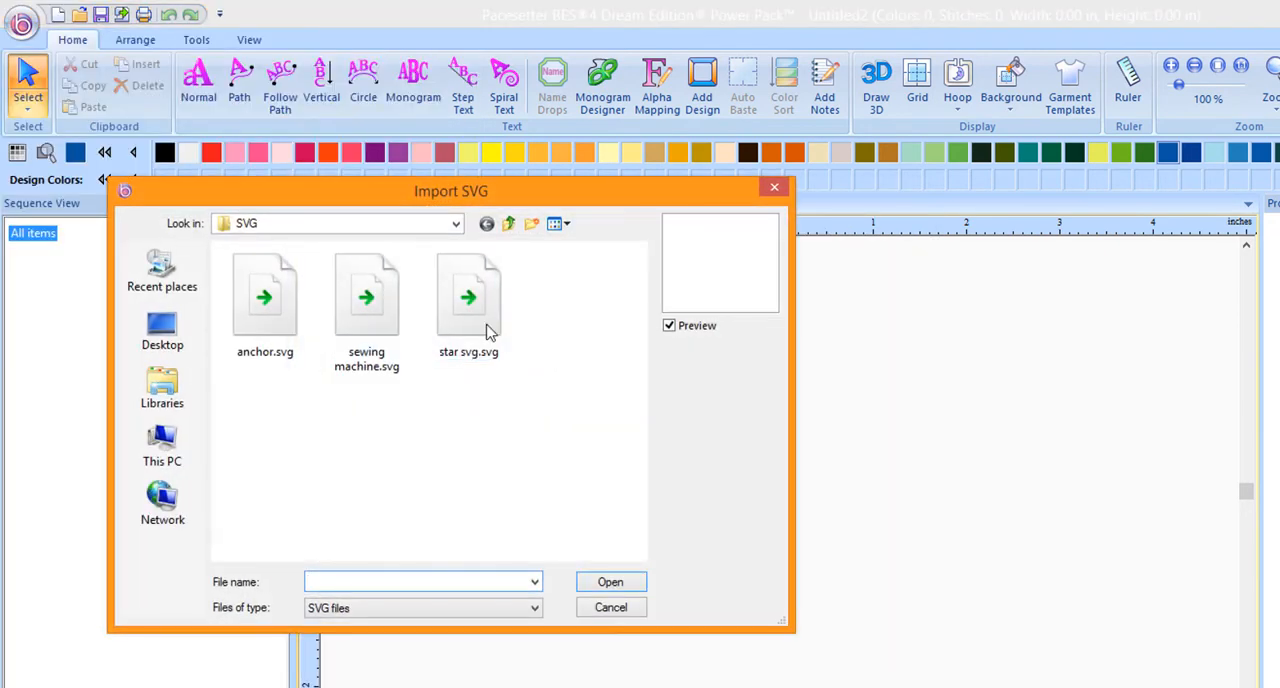
click(366, 295)
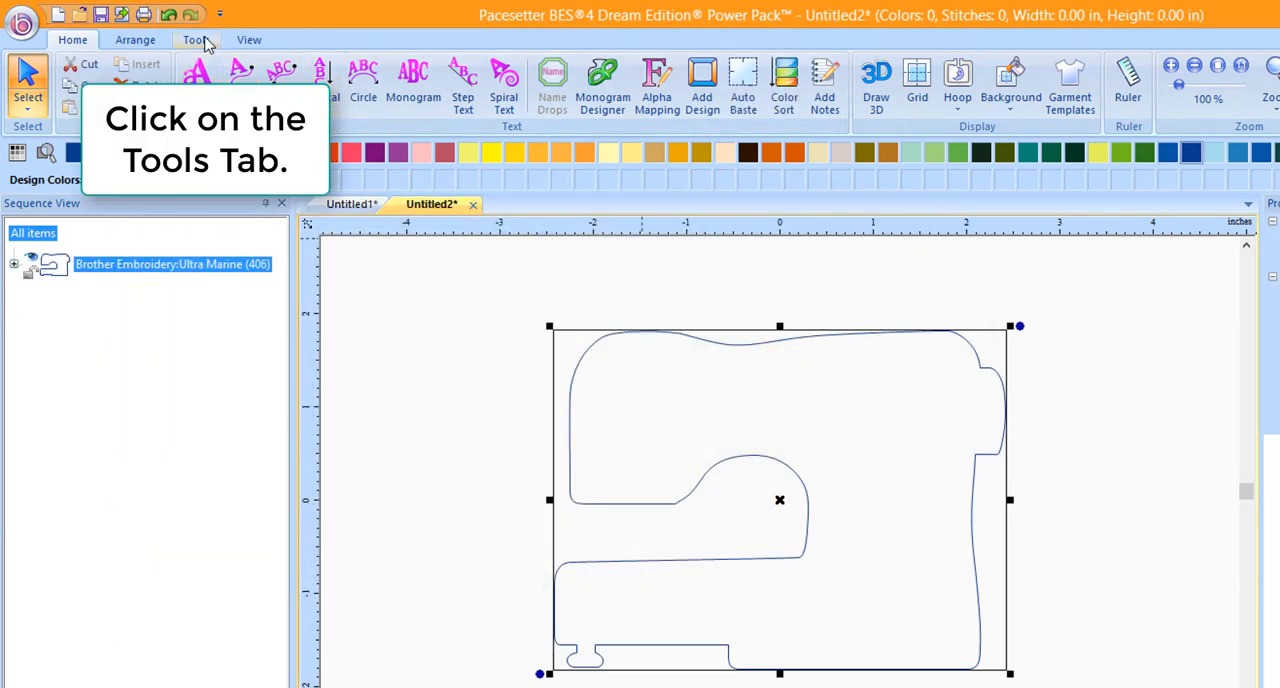
Convert the imported sewing machine into a decorative fill with satin border
click(196, 39)
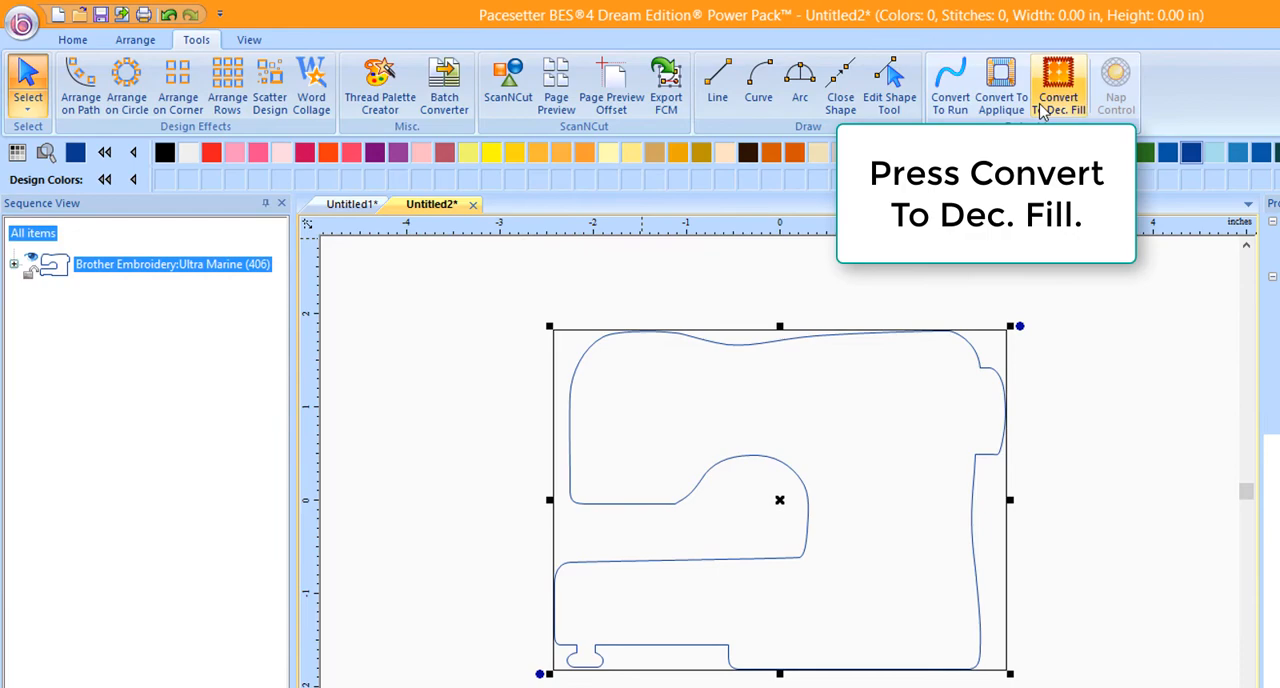
click(1055, 85)
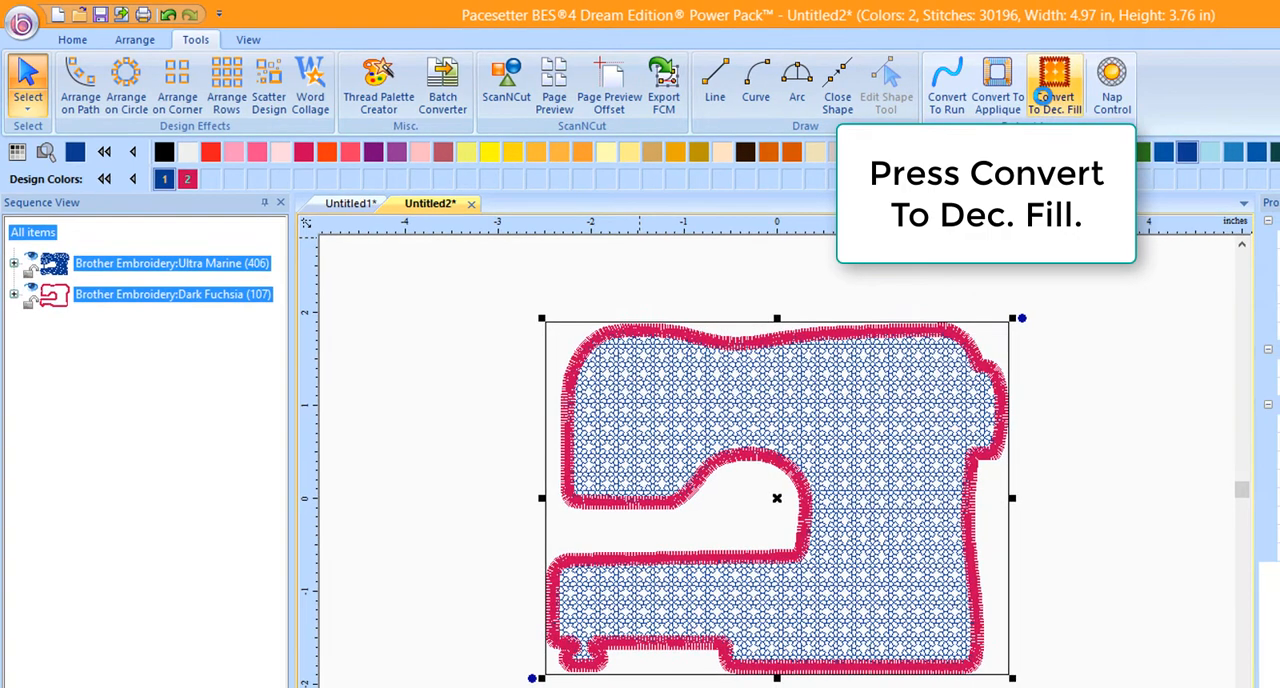
click(1054, 80)
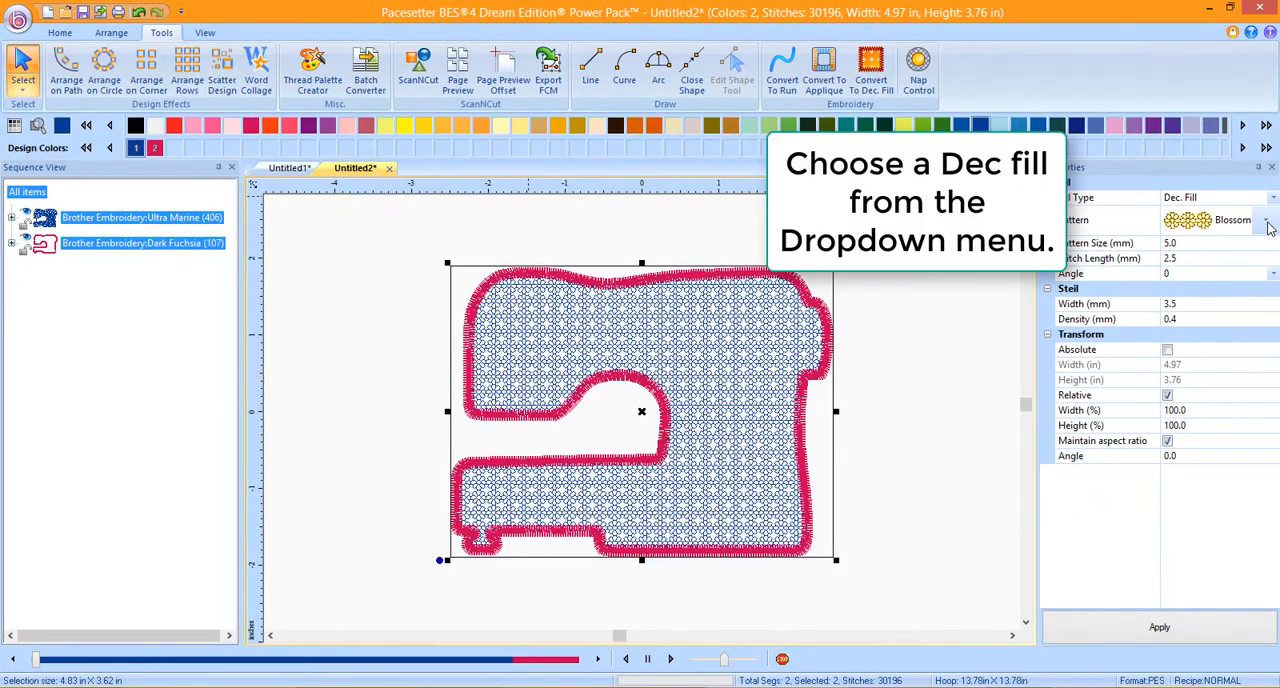
Give the sewing machine fill the Lady pattern at 15.0 mm and show it in 3D
click(1268, 220)
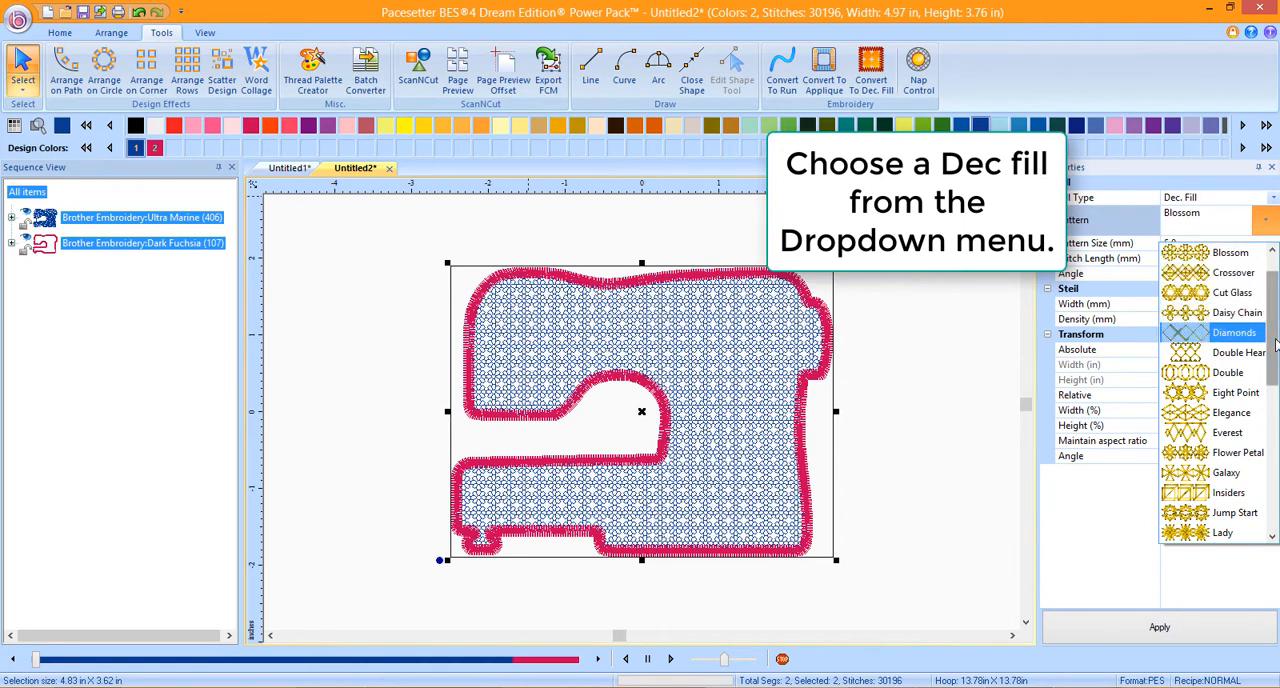
click(1222, 532)
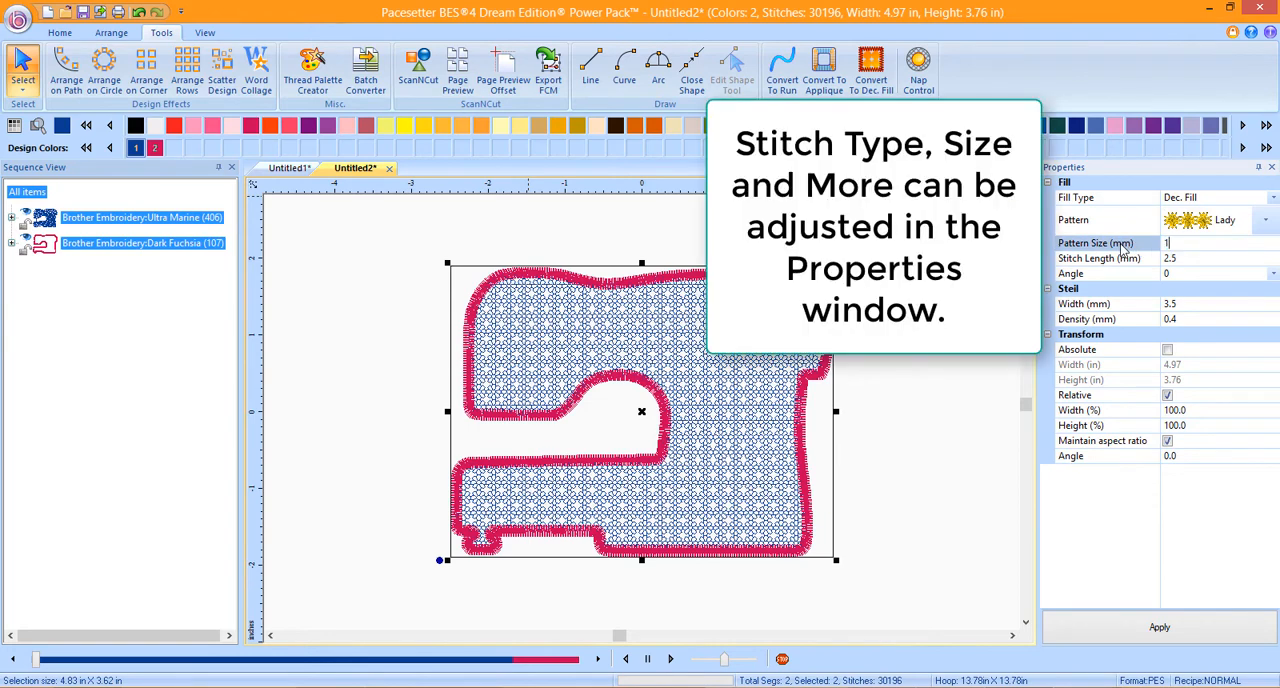
text(15.0)
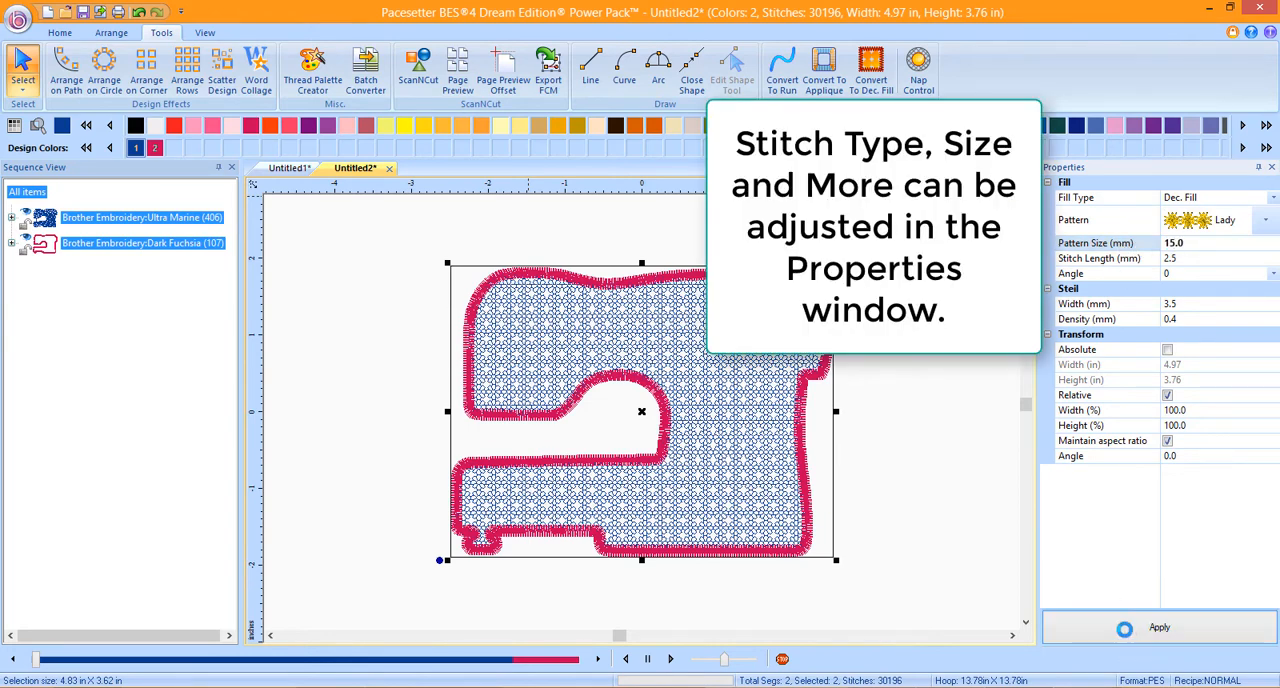
click(1159, 627)
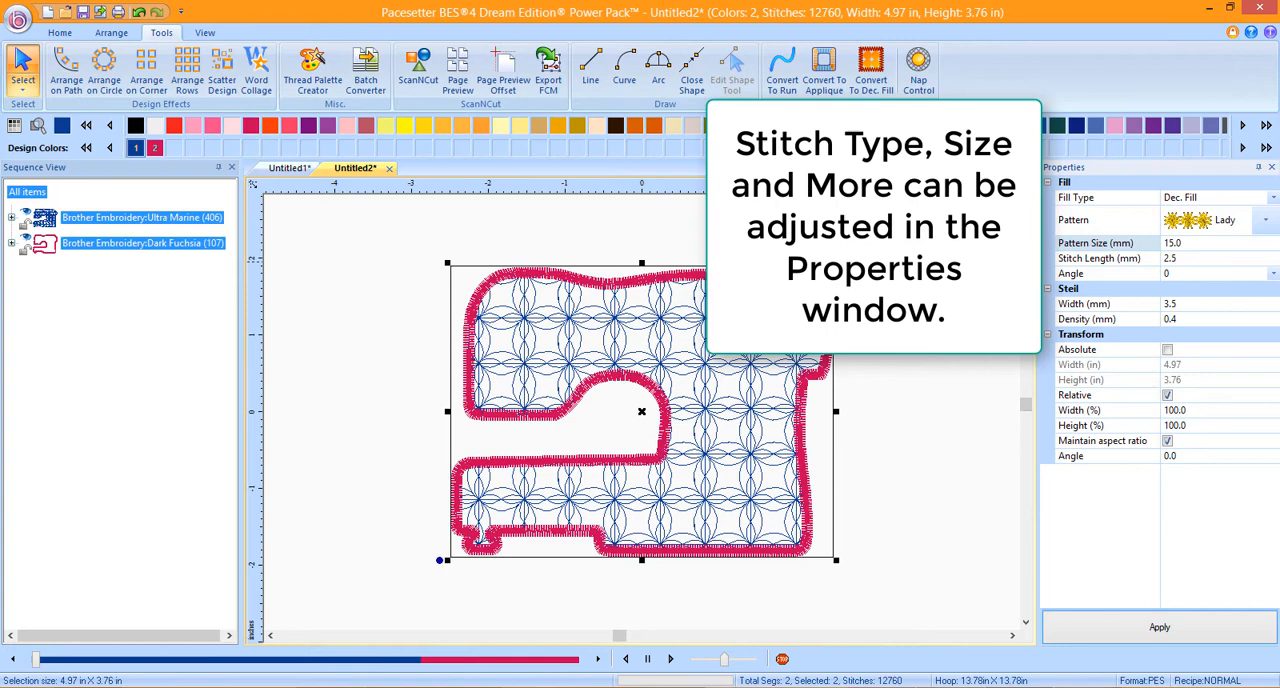
click(59, 33)
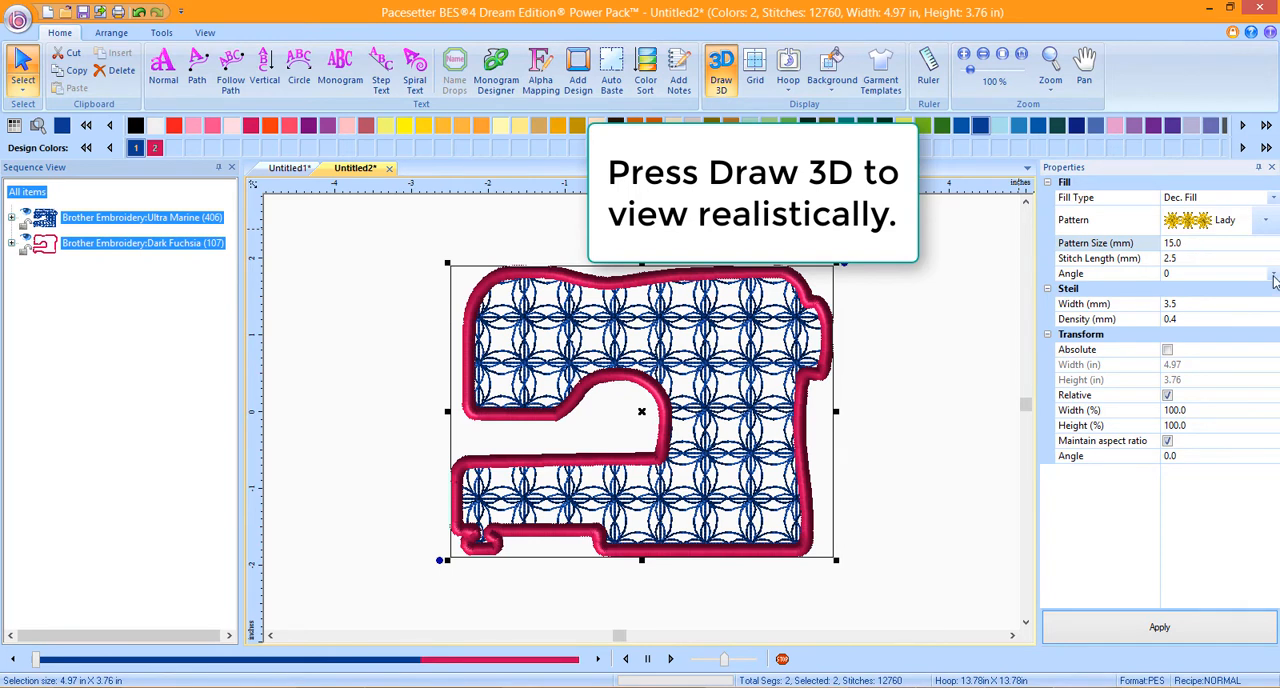
Set the sewing machine's Lady fill angle to 225 degrees
click(1271, 273)
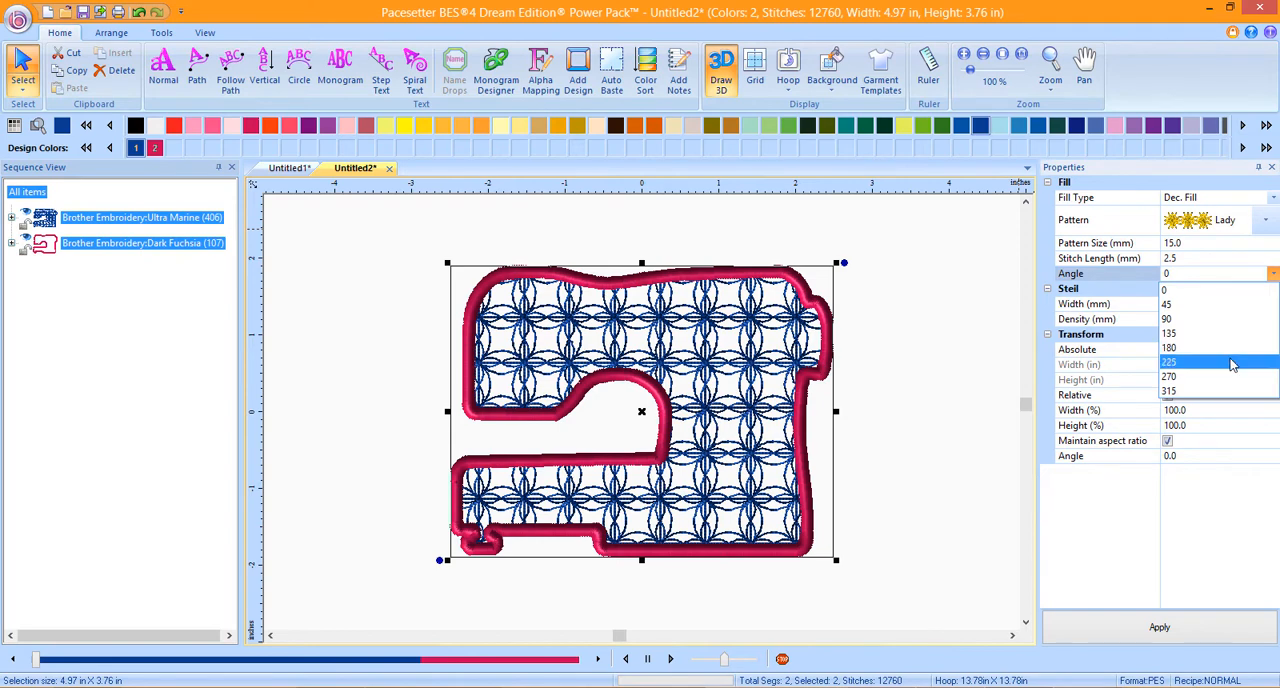
click(1169, 361)
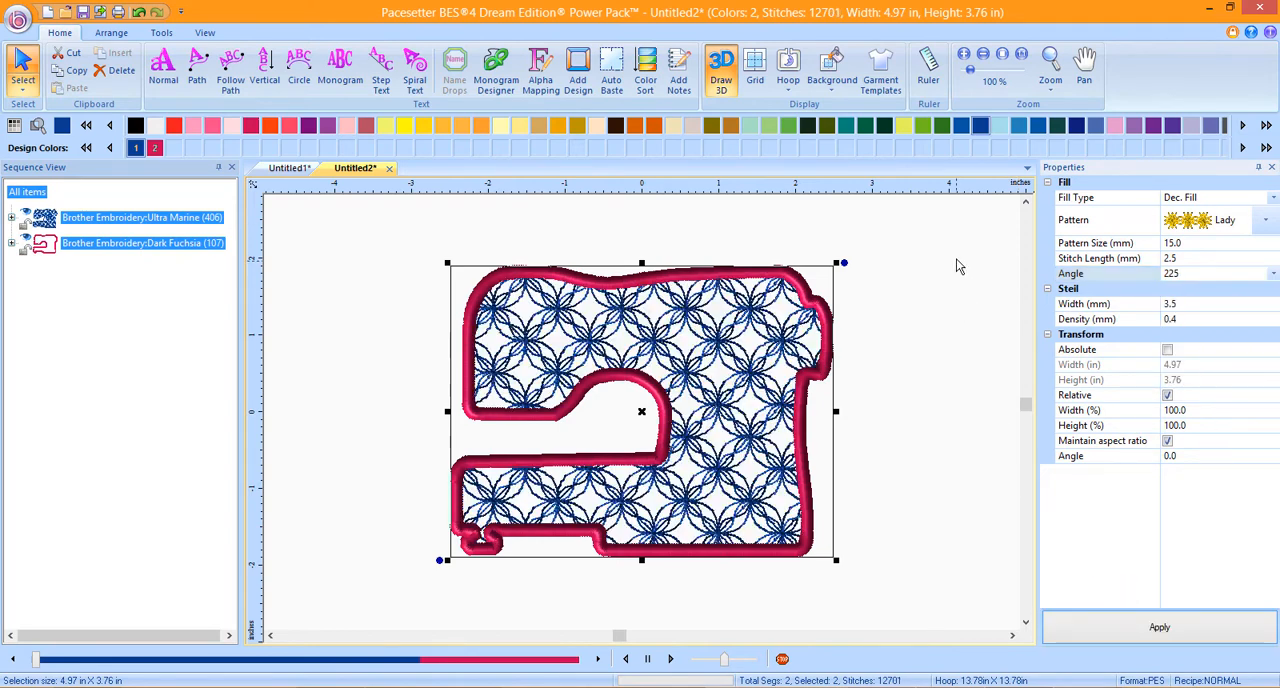